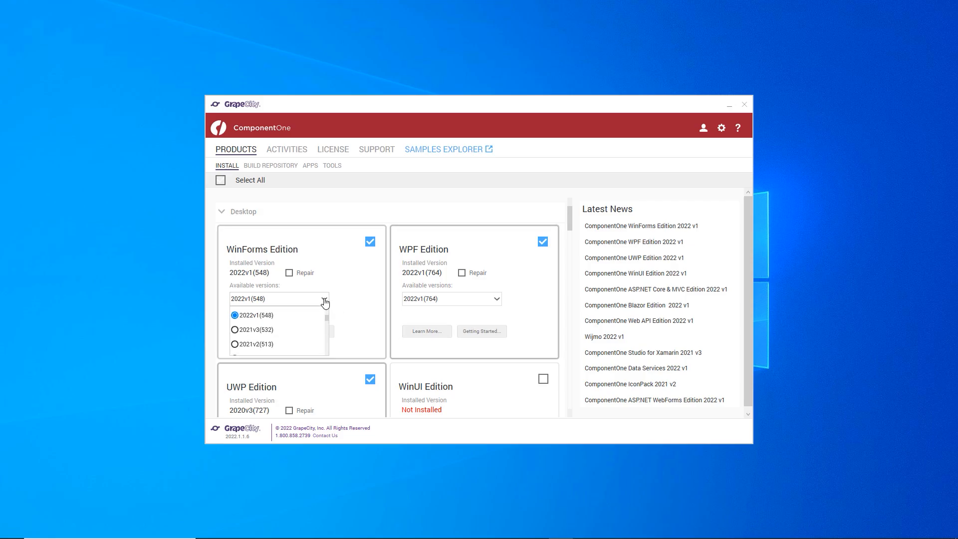
- Show the license Activate form, then the ComponentOne page under Products > .NET UI on grapecity.com
left_click(332, 148)
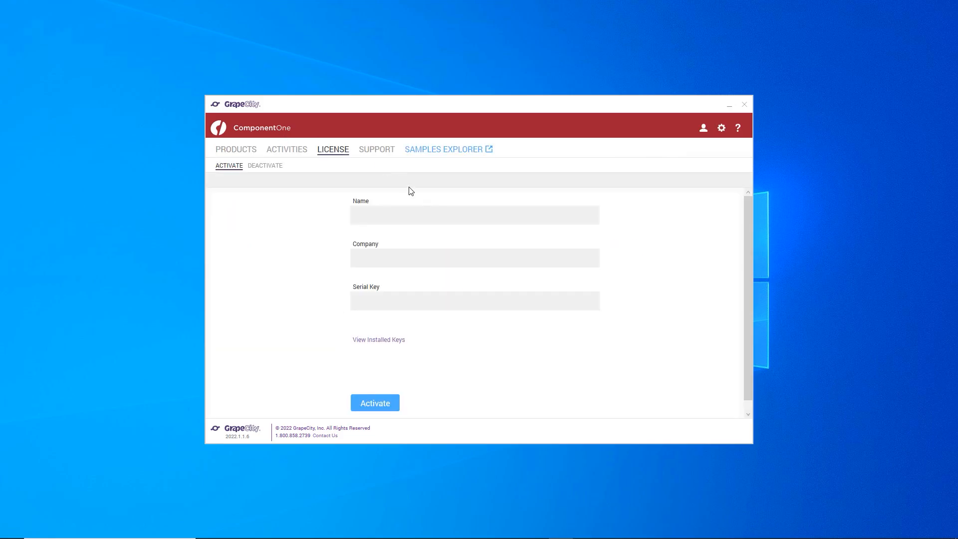
left_click(378, 340)
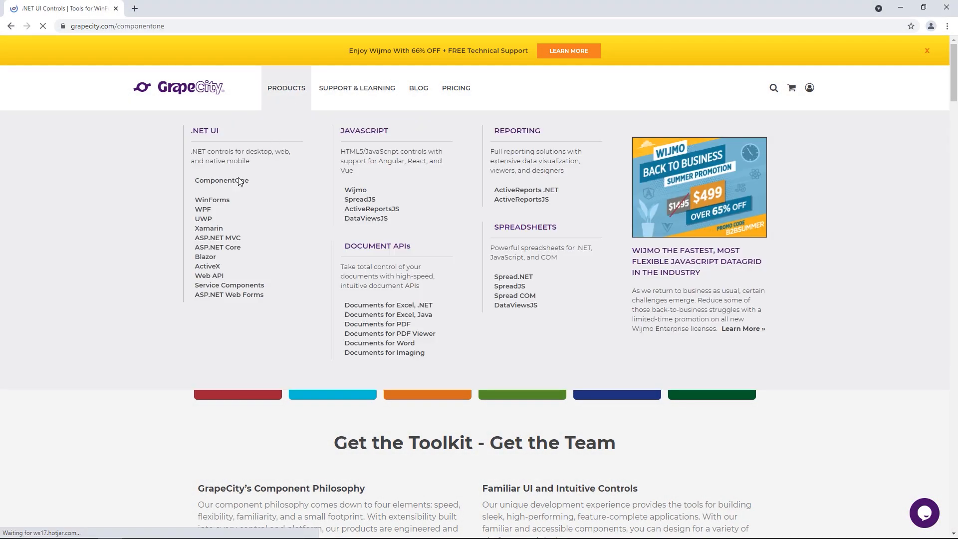
left_click(221, 182)
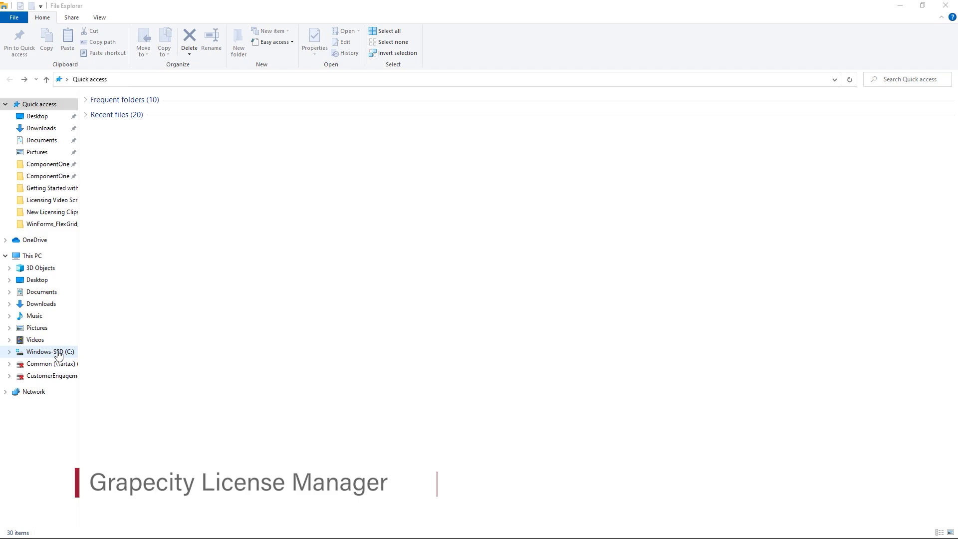
- Browse to C:\Program Files (x86)\ComponentOne\C1StartMenu and select the GrapeCity License Manager shortcut
left_click(50, 351)
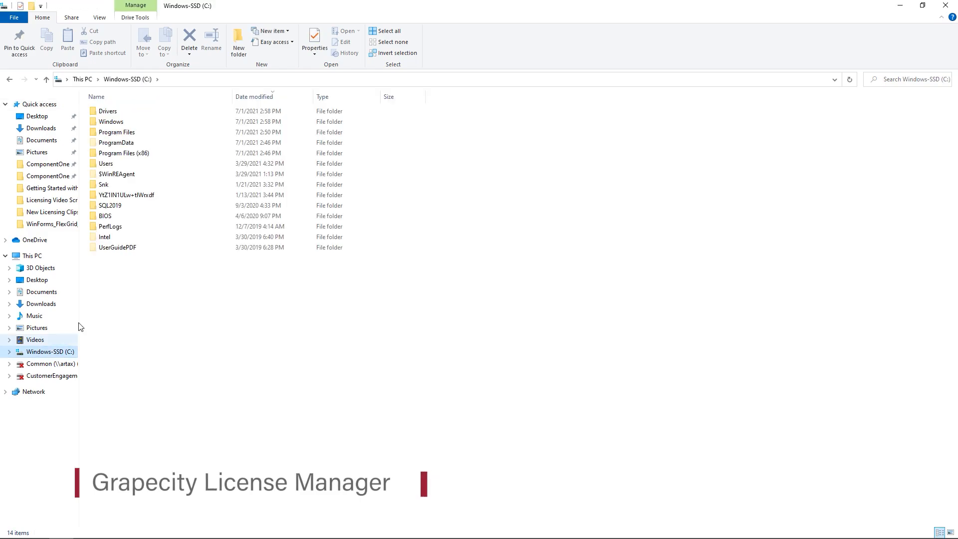
double_click(117, 152)
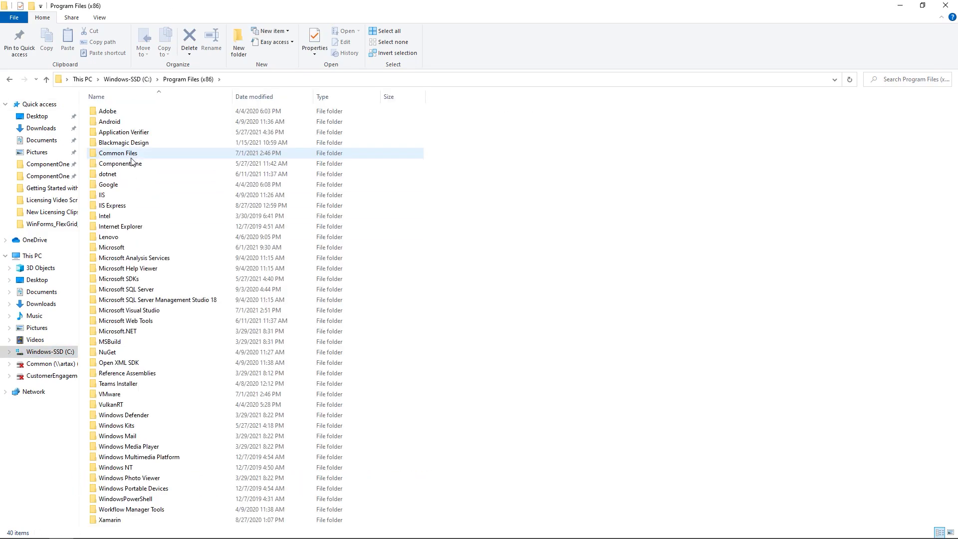
double_click(120, 163)
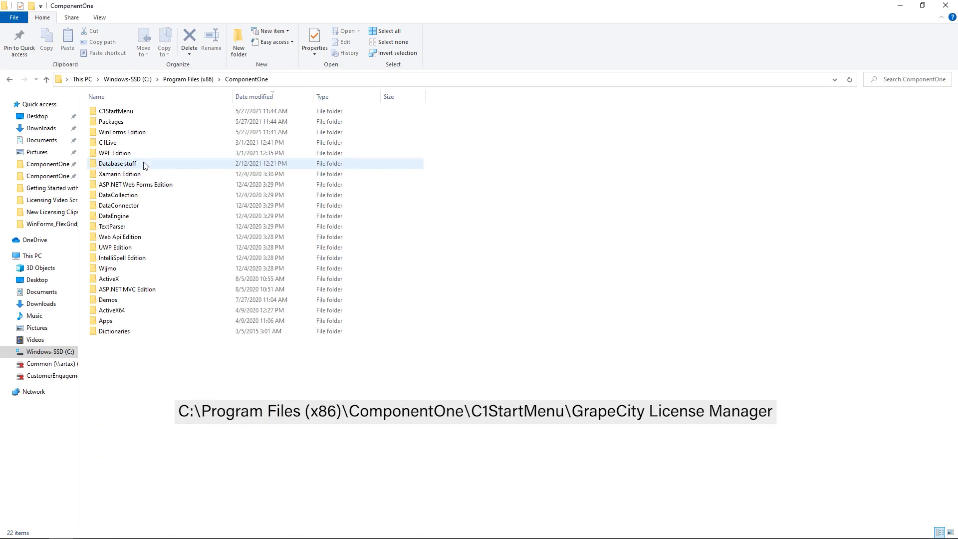
left_click(116, 111)
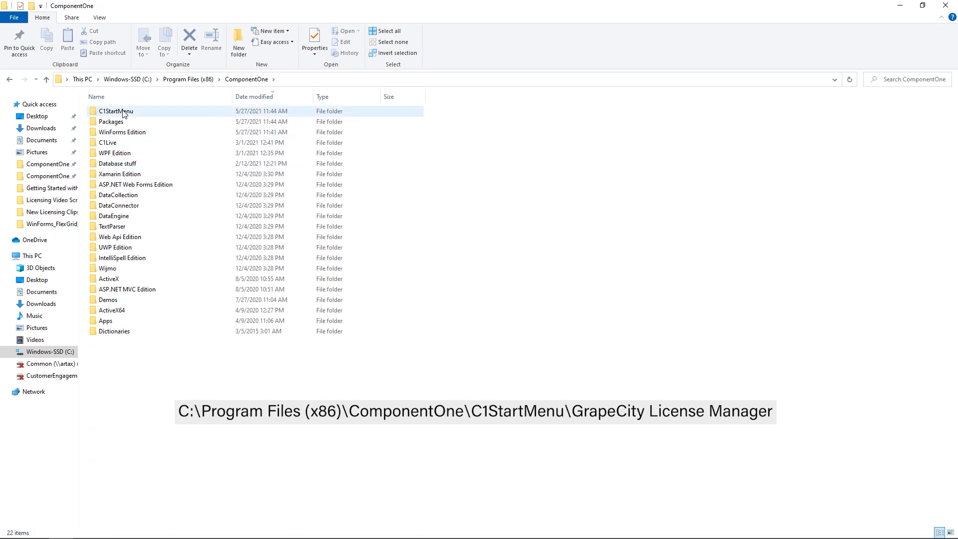
double_click(116, 110)
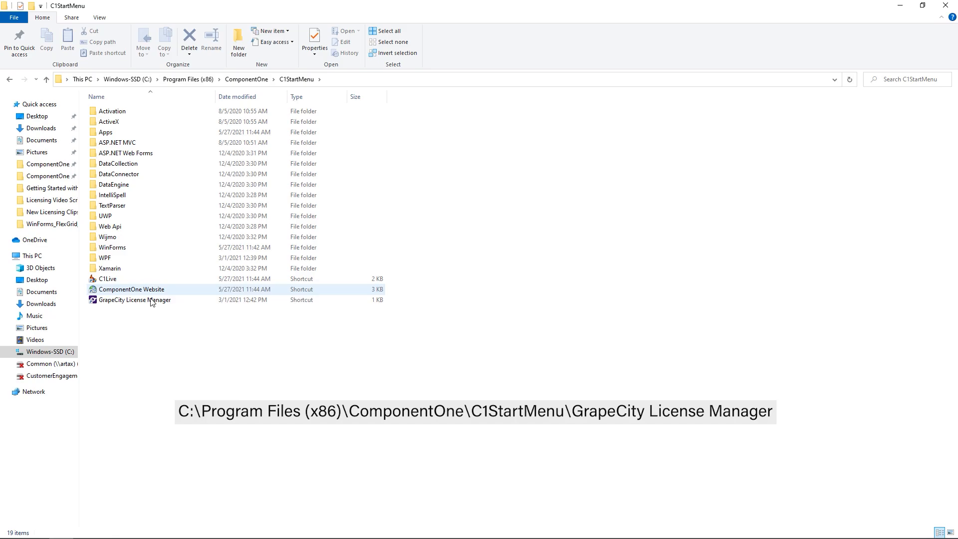
left_click(133, 299)
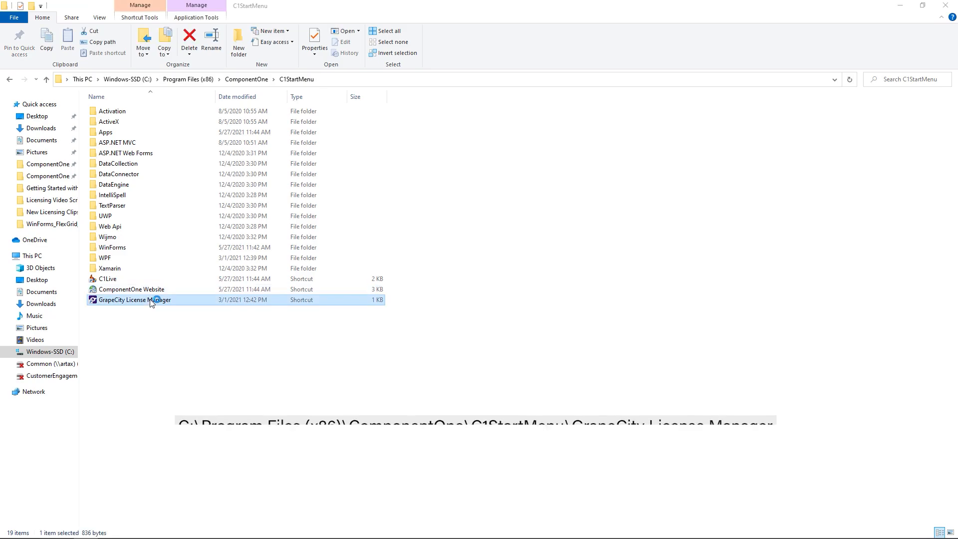
- Launch License Manager, view ComponentOne Studio Enterprise details, and return to the product list
double_click(133, 300)
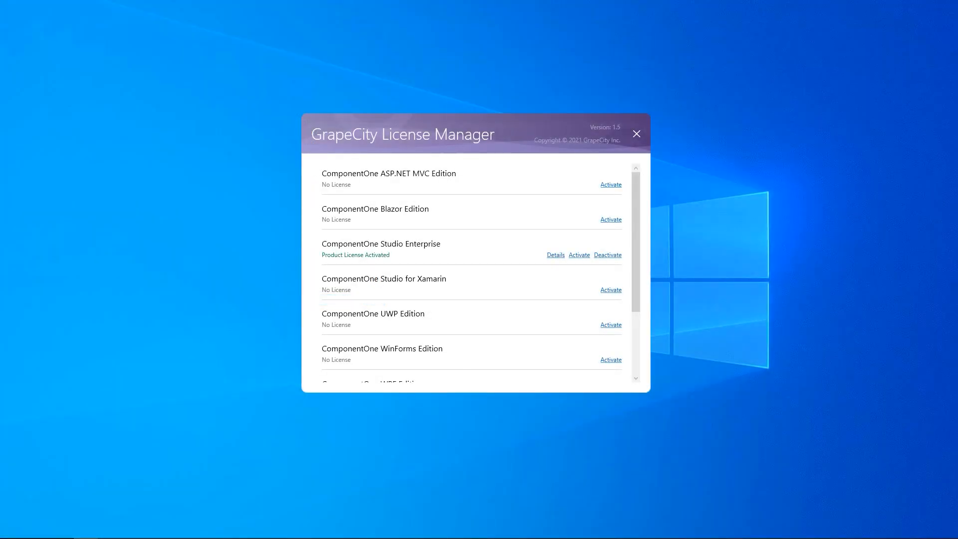
scroll("down", 3)
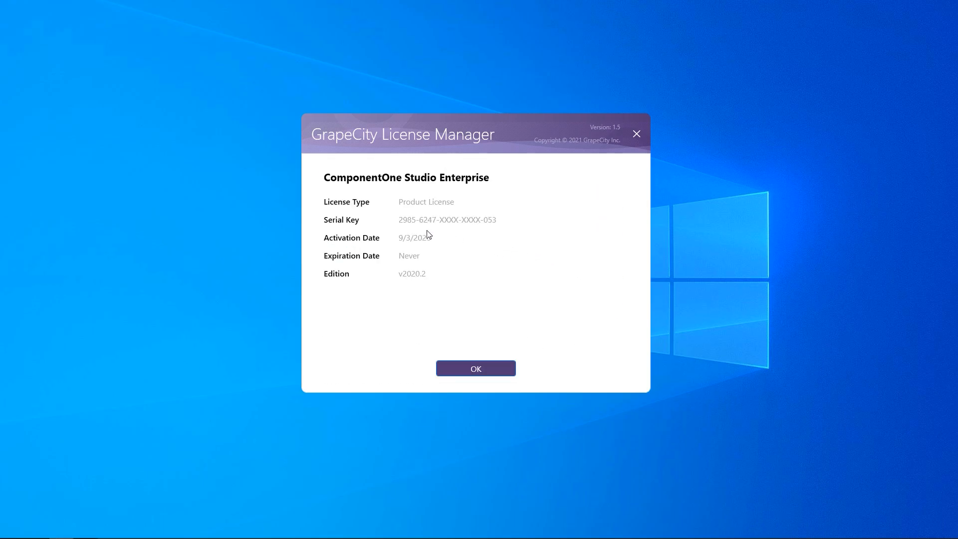
left_click(475, 368)
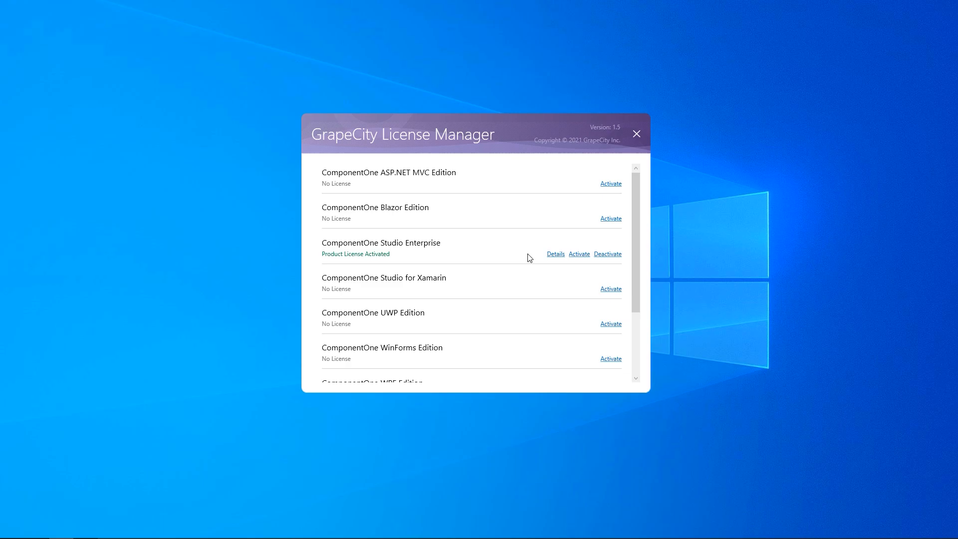
left_click(579, 254)
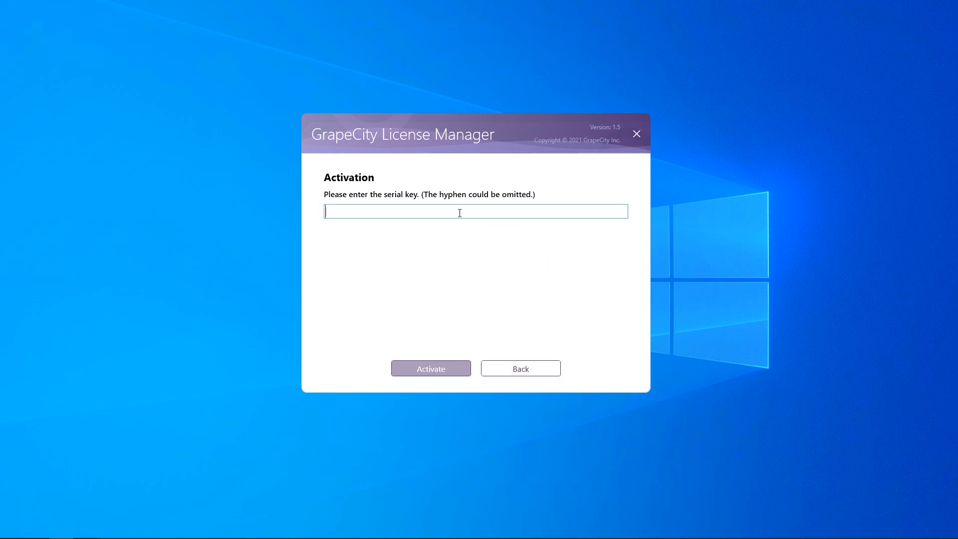
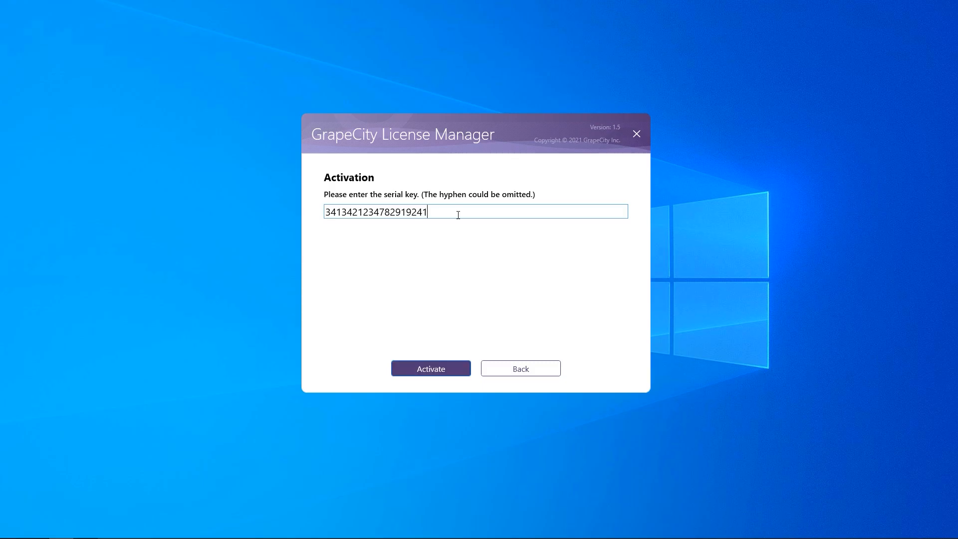
left_click(430, 369)
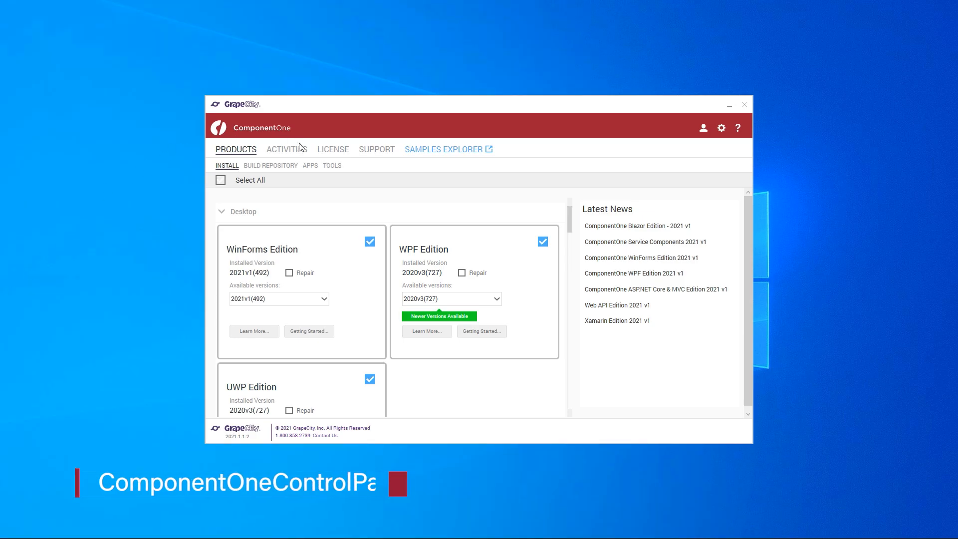
- Show the license activation form, then close the Control Panel to the desktop
left_click(333, 149)
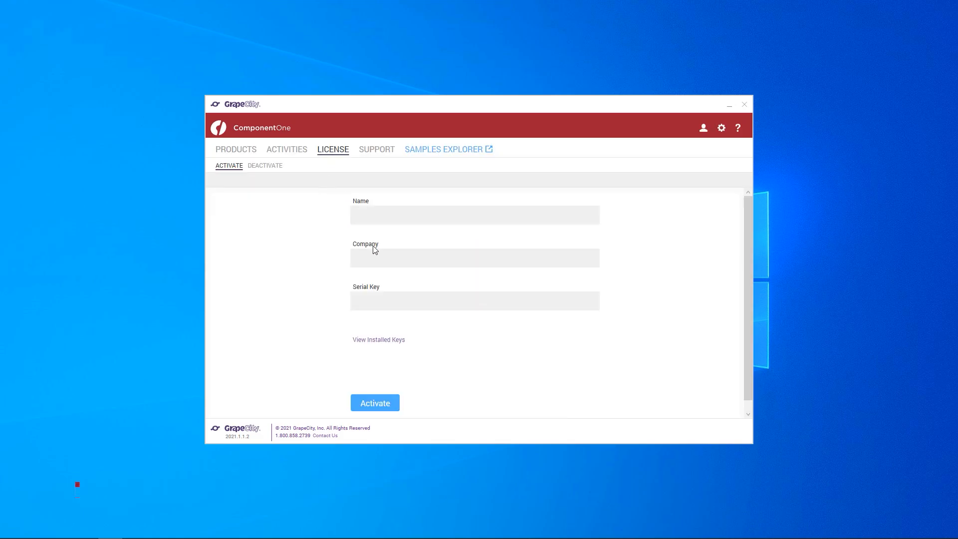
left_click(474, 300)
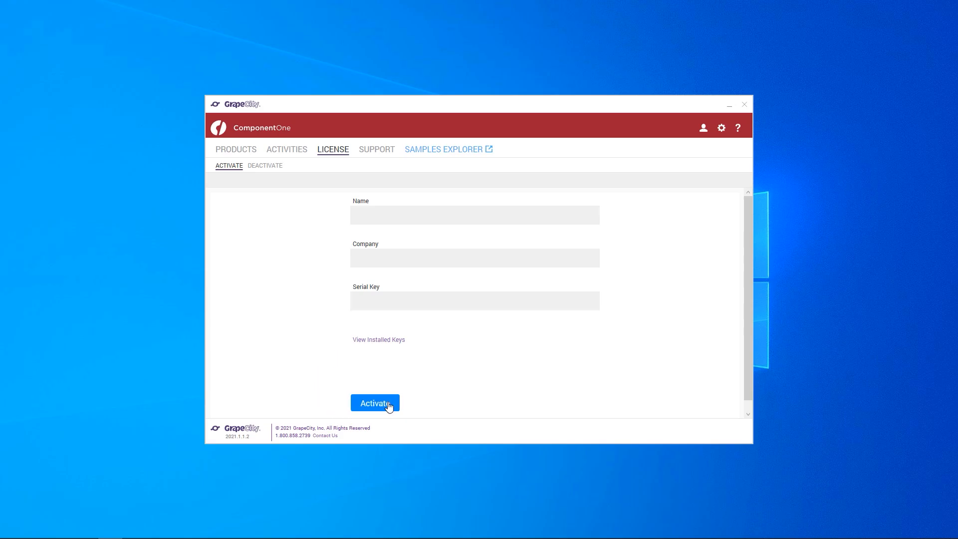
mouse_move(235, 452)
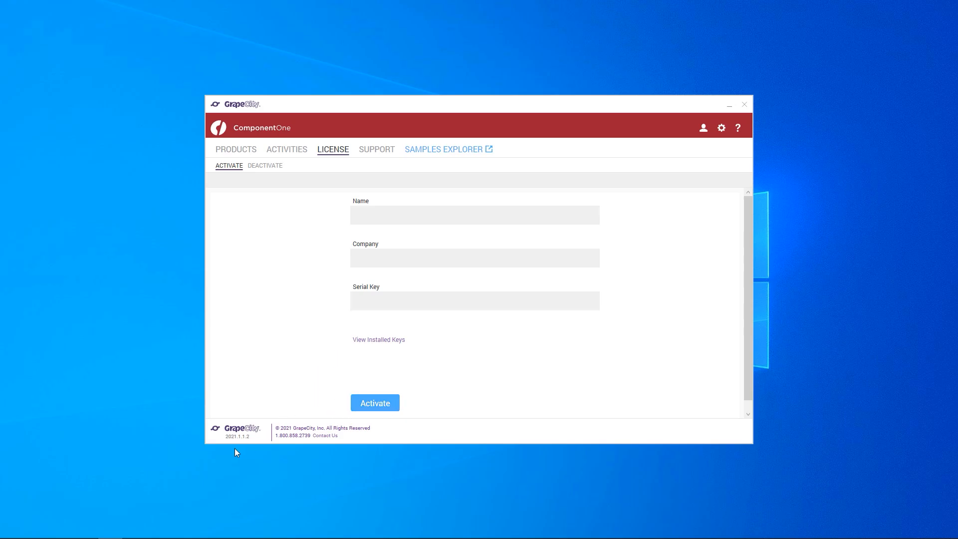
left_click(728, 105)
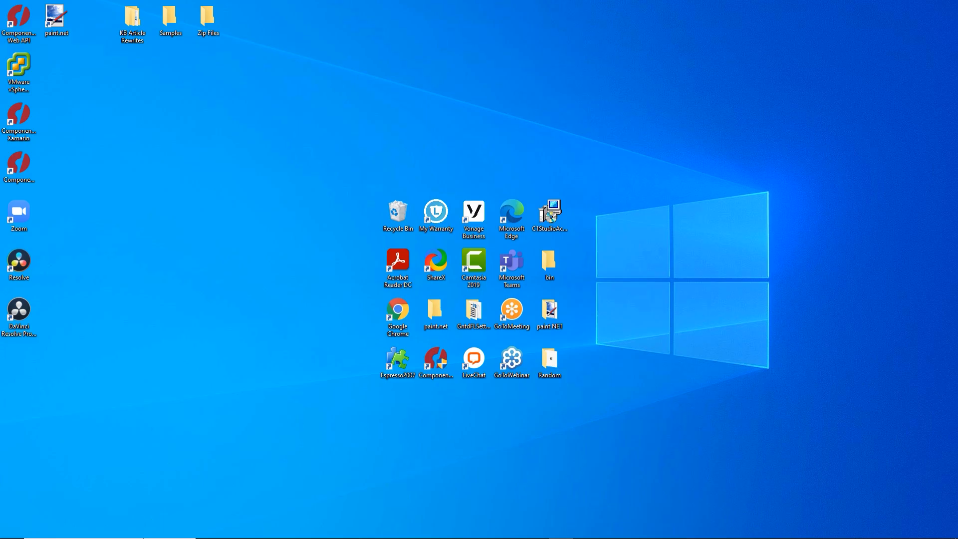
- Search 'Com' in Start, open the ComponentOneControlPanel file location and launch the shortcut
type("ComponentOneControlPanel")
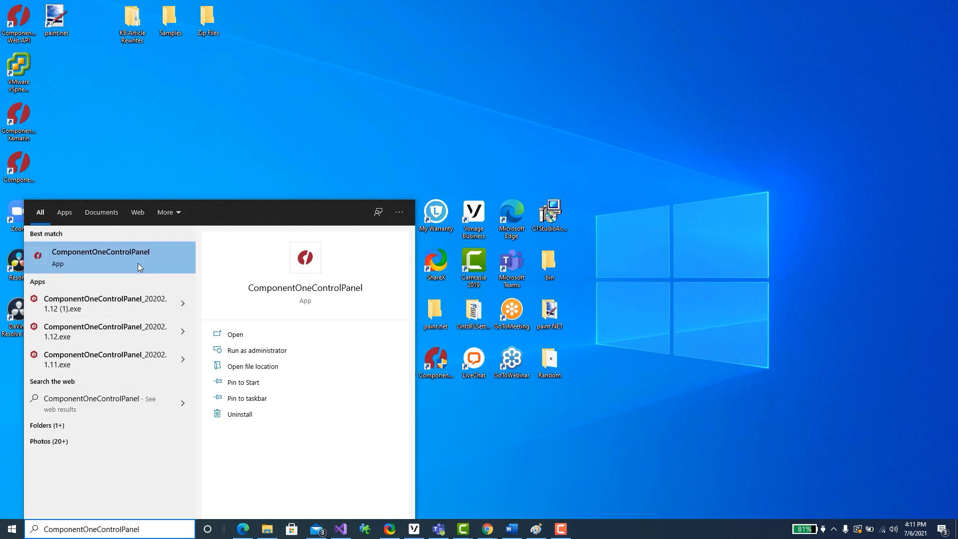
left_click(253, 366)
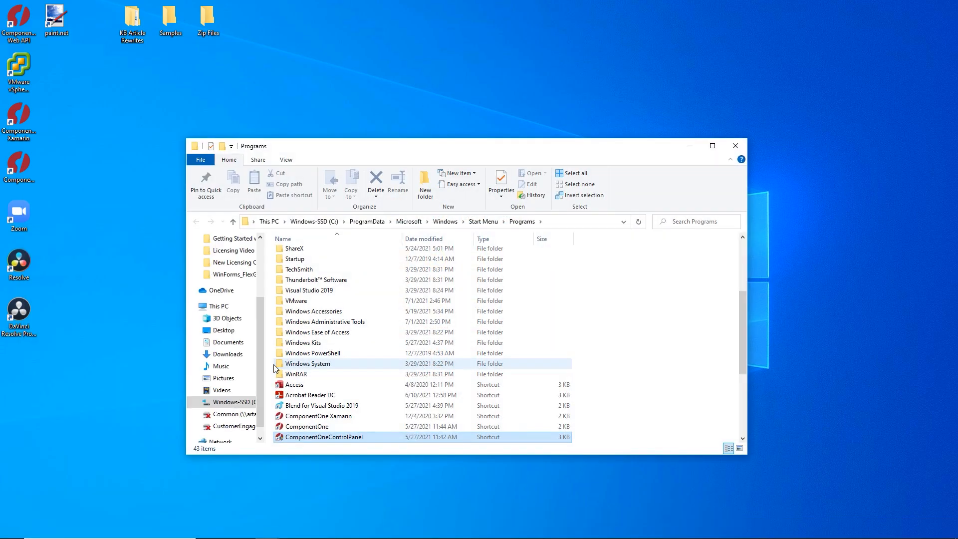
left_click(323, 437)
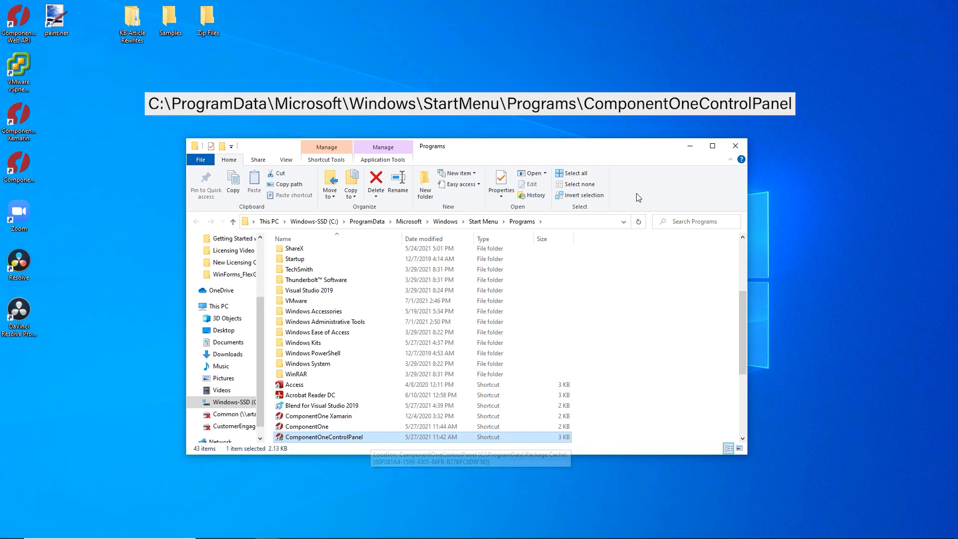
double_click(323, 437)
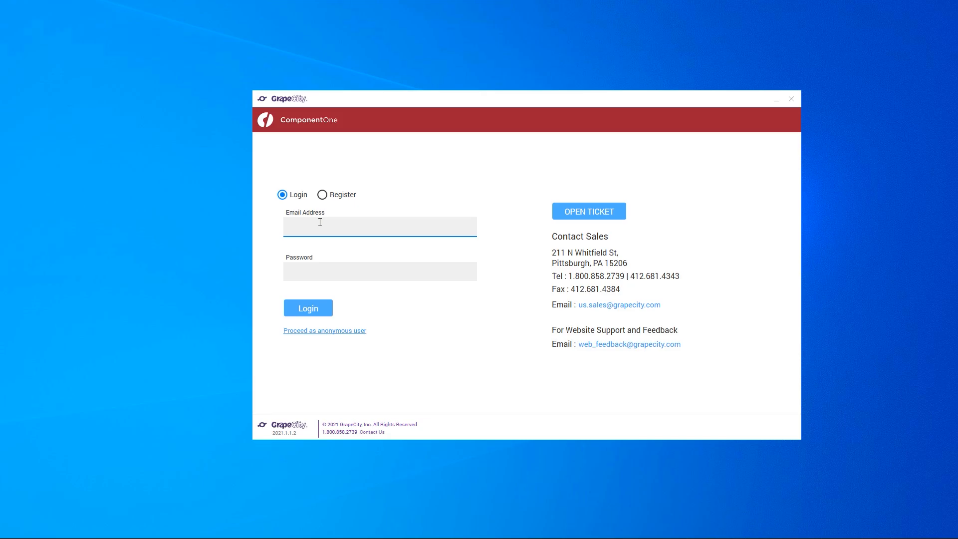
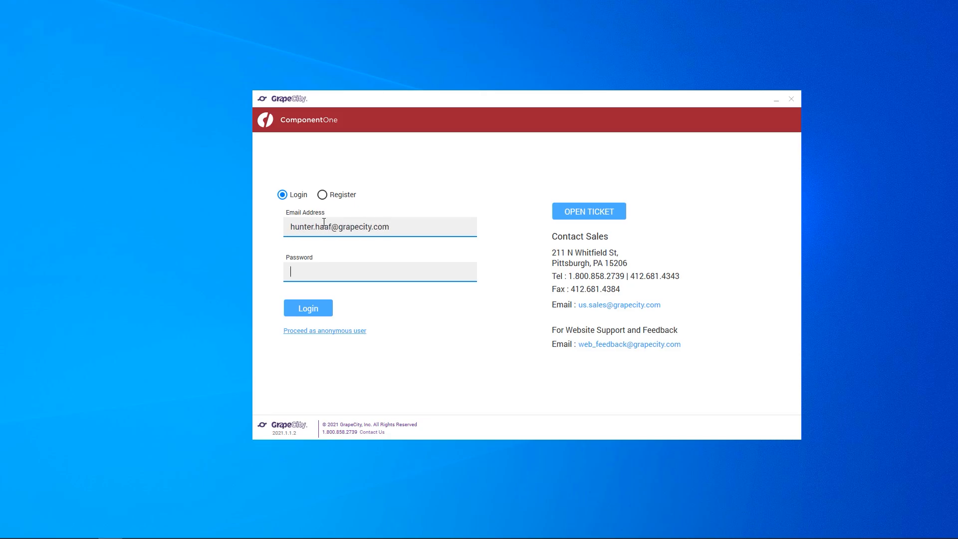
- Continue as an anonymous user and show the empty LICENSE > ACTIVATE form
type("password")
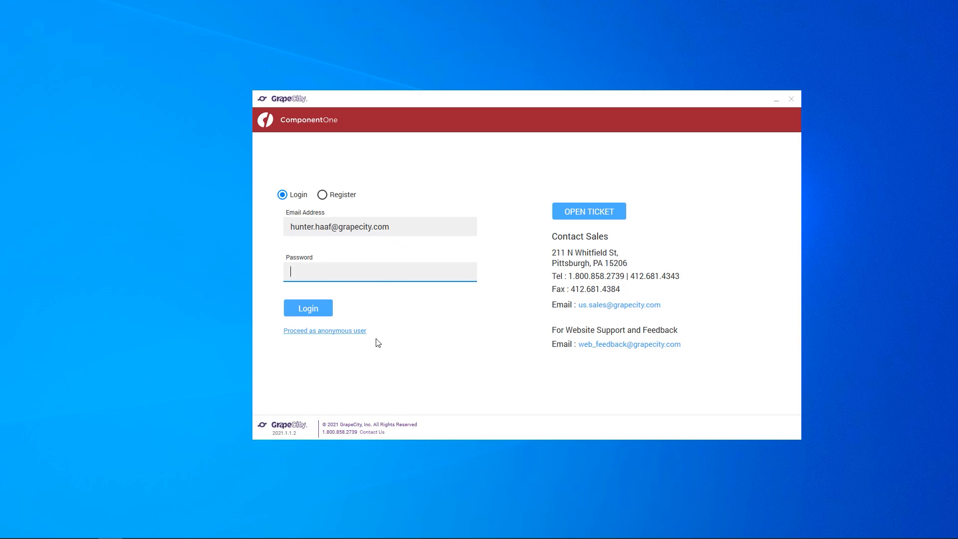
mouse_move(325, 335)
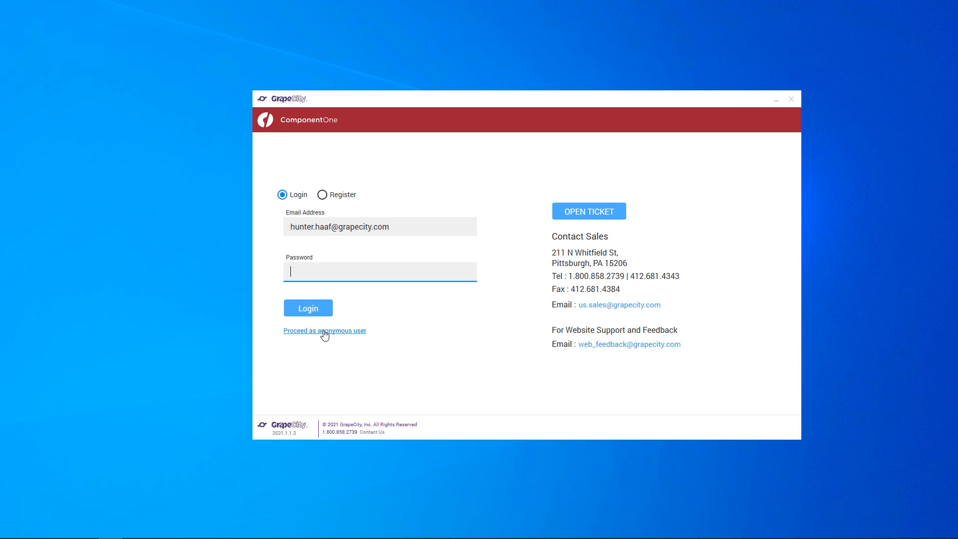
left_click(324, 330)
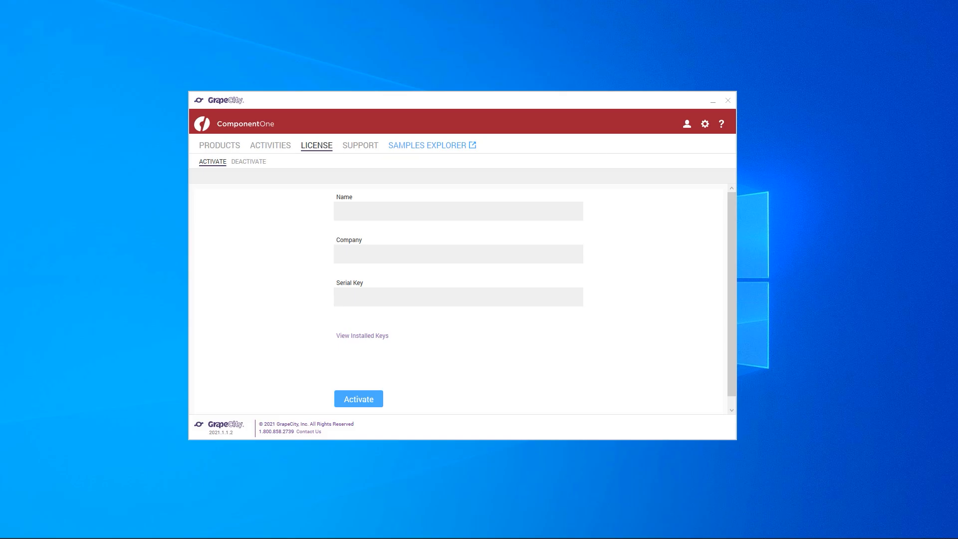
mouse_move(334, 222)
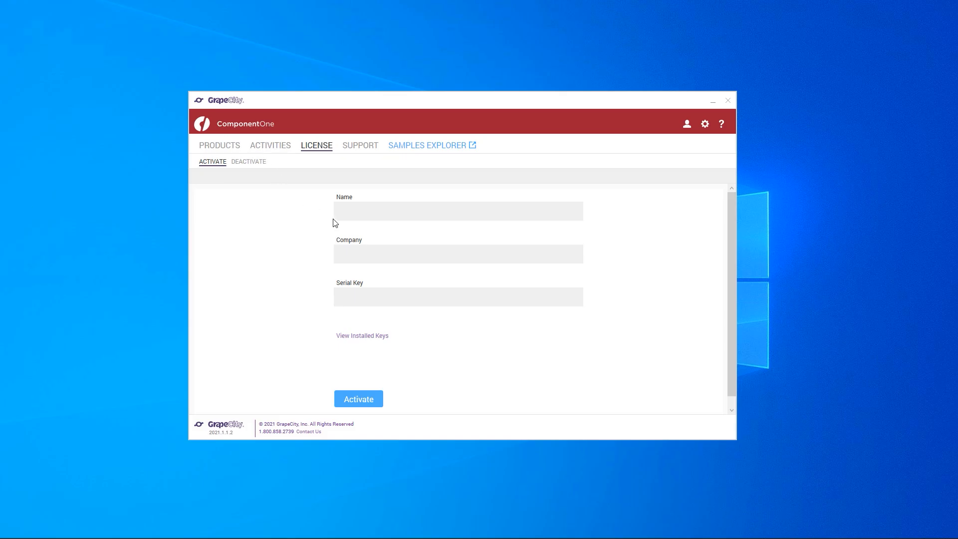
left_click(457, 254)
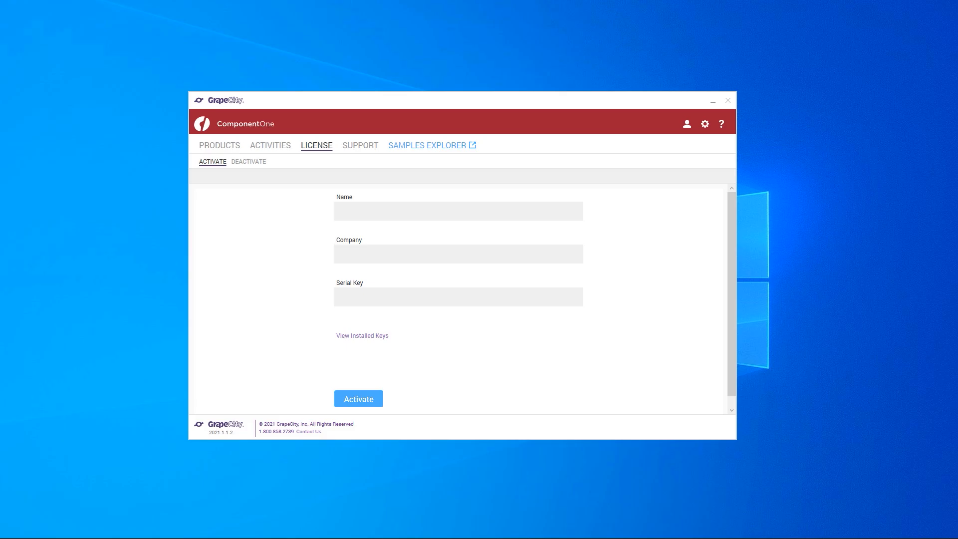
mouse_move(289, 342)
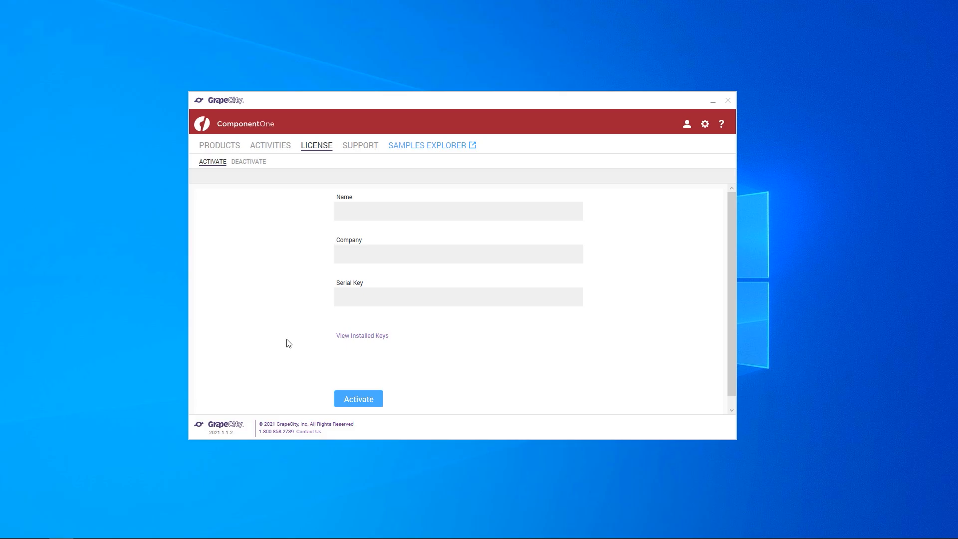
left_click(458, 297)
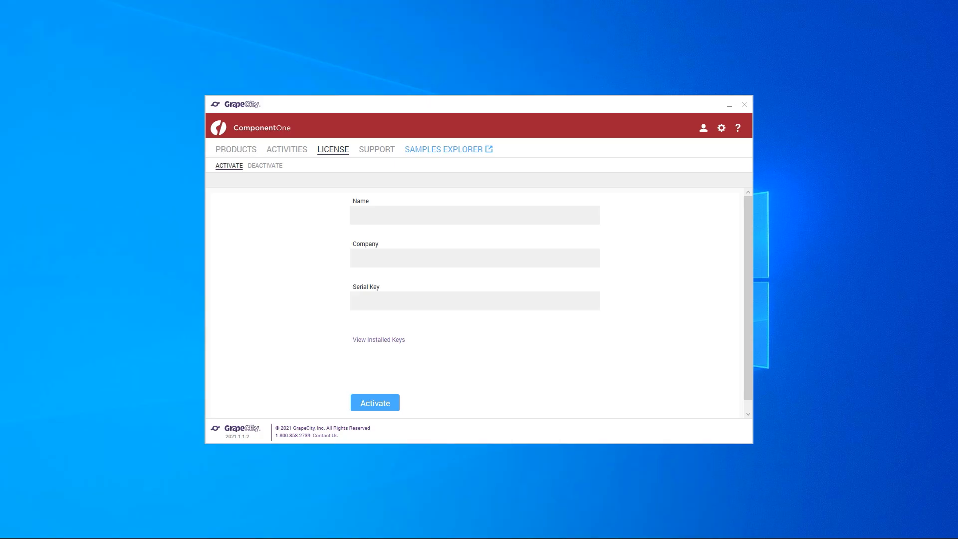
mouse_move(104, 322)
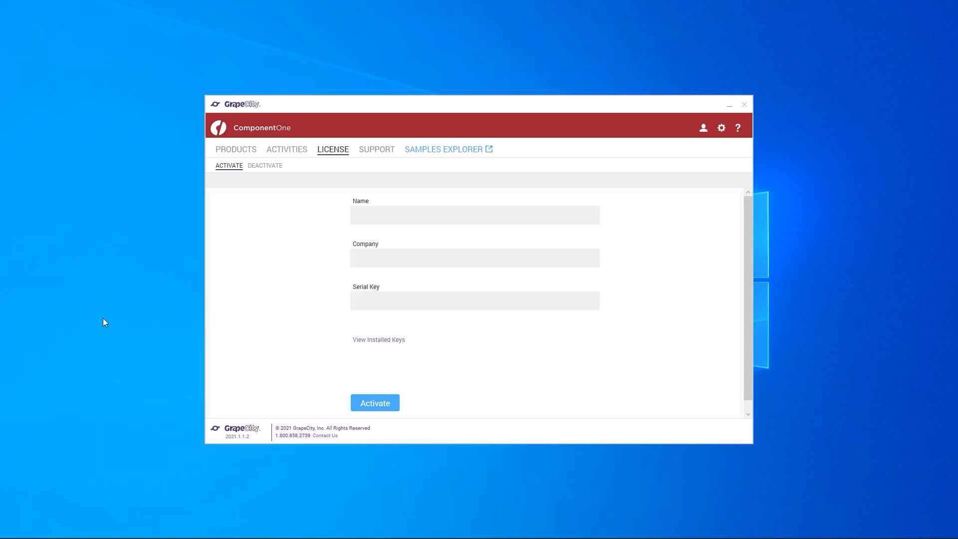
mouse_move(365, 339)
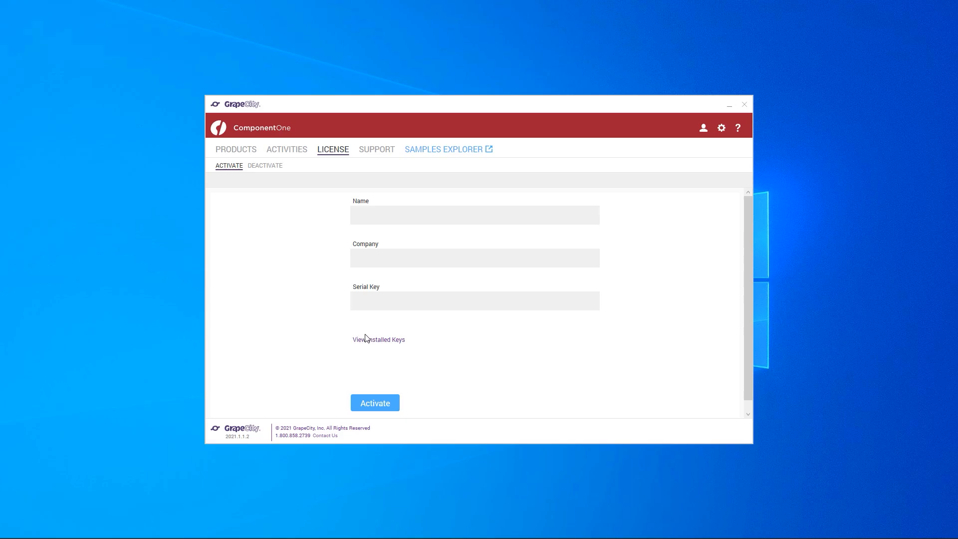
mouse_move(380, 341)
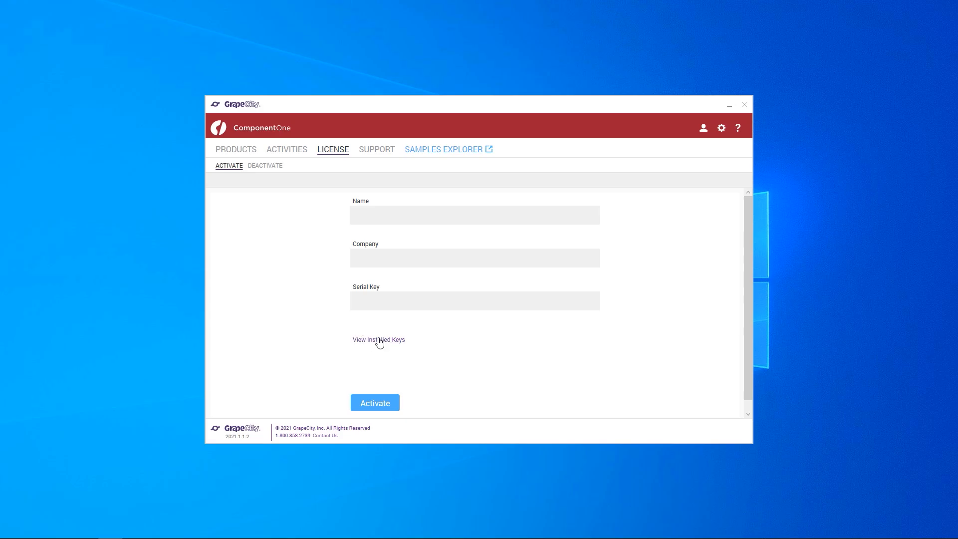
- Check that Studio Enterprise appears in View Installed Keys
left_click(377, 340)
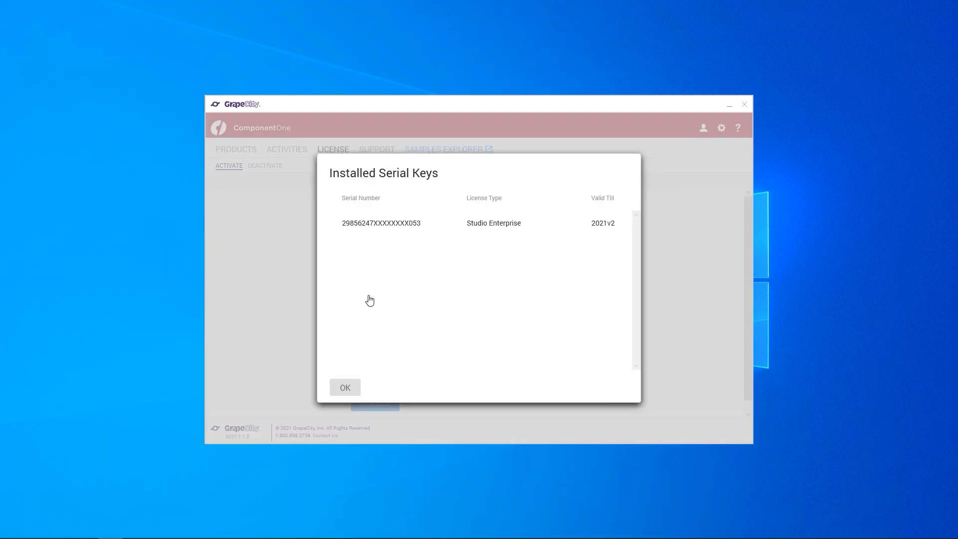
mouse_move(609, 237)
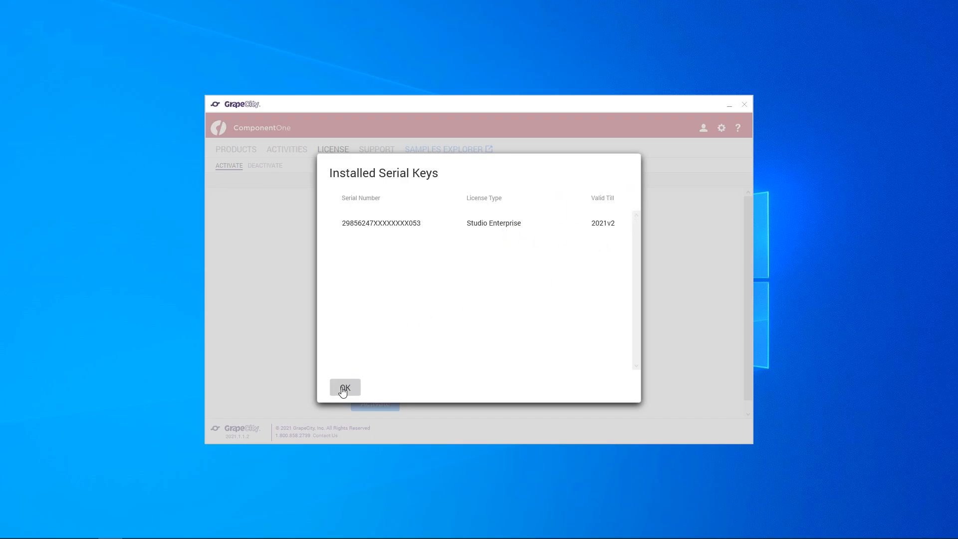
left_click(344, 388)
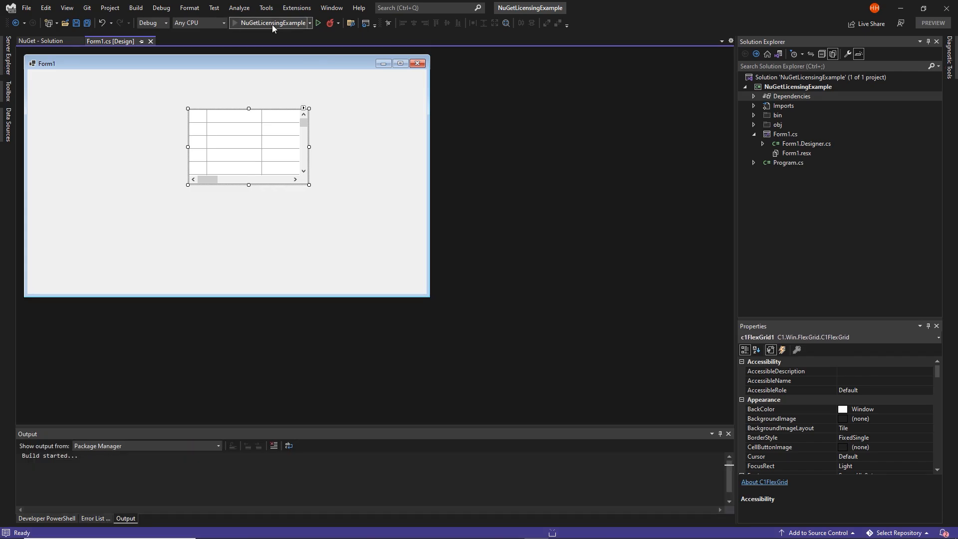
- Run and stop NuGetLicensingExample in Visual Studio, producing a .gclicx under obj\Debug
left_click(317, 22)
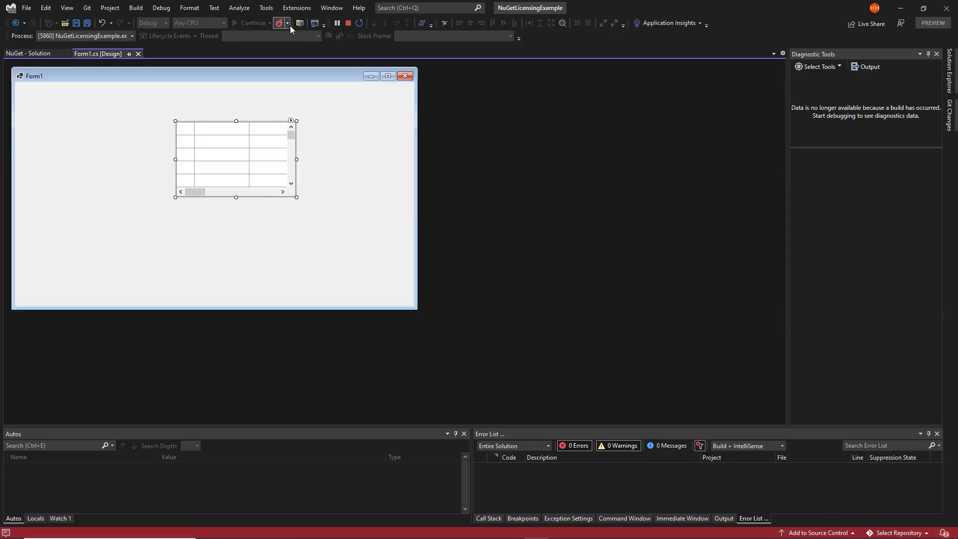
left_click(347, 23)
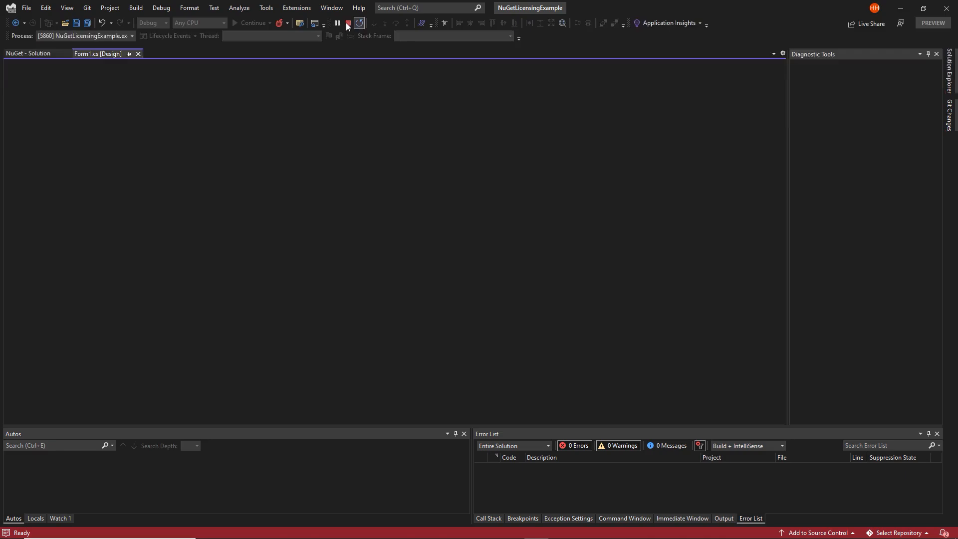
left_click(346, 23)
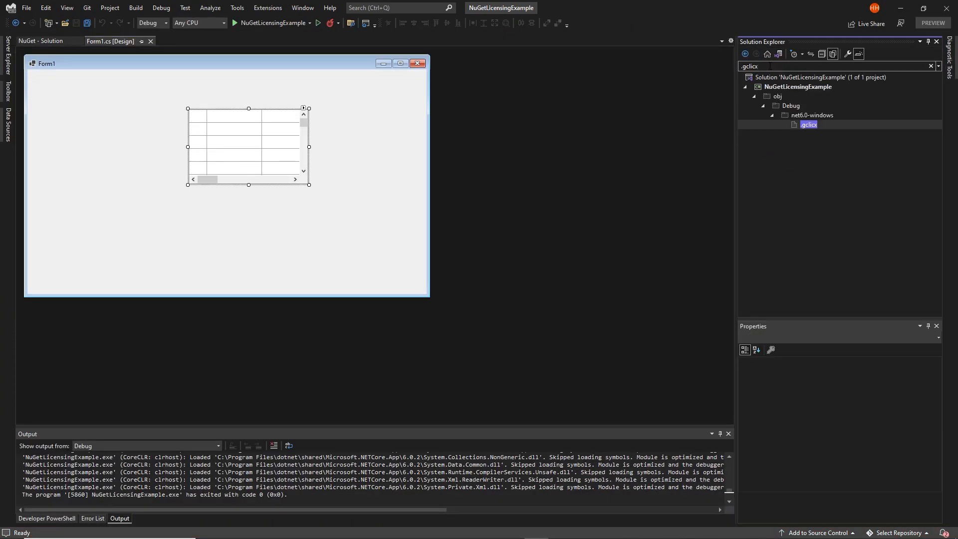
- View the .gclicx file and set its Build Action to Embedded resource
double_click(807, 125)
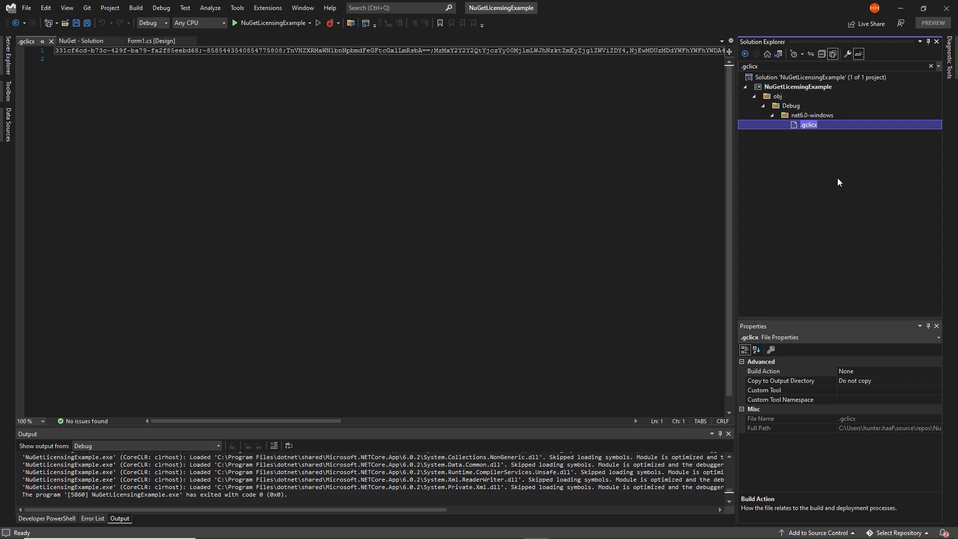
mouse_move(765, 379)
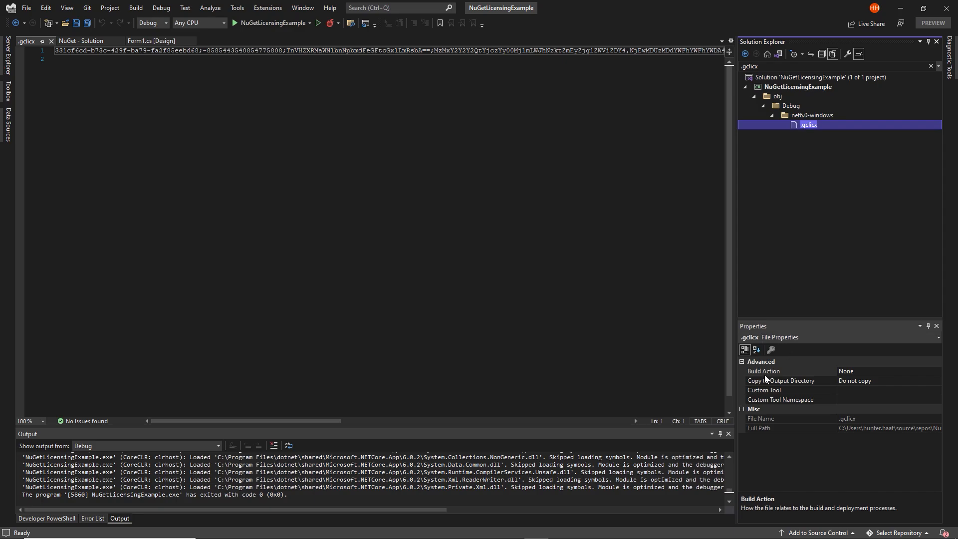
left_click(935, 371)
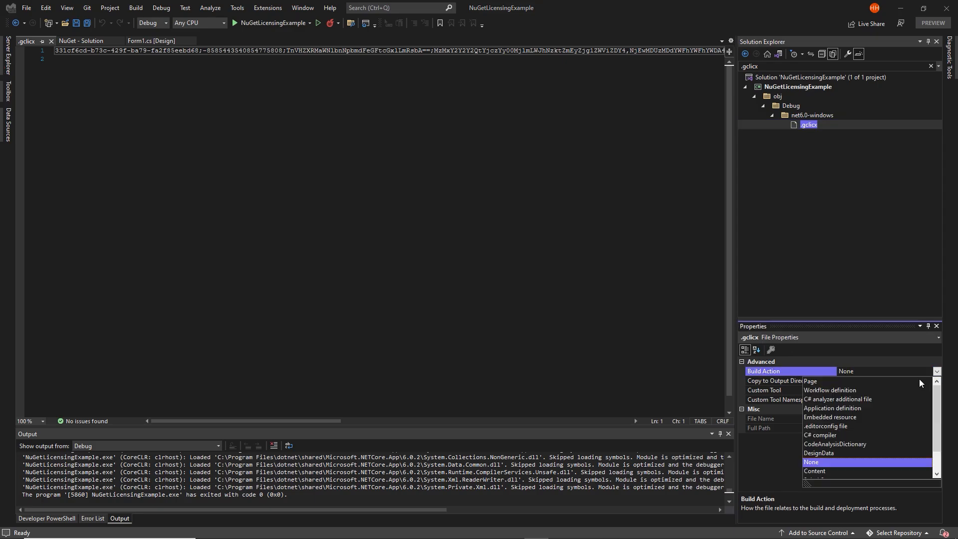
left_click(830, 417)
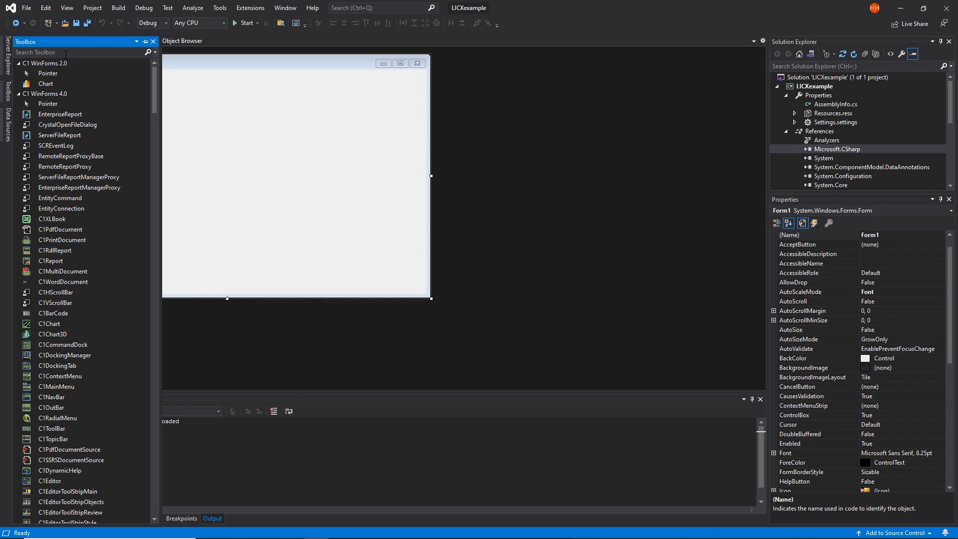
- Add C1FlexGrid and C1Button via Toolbox search 'flex', then make licenses.licx an Embedded Resource
type("flex")
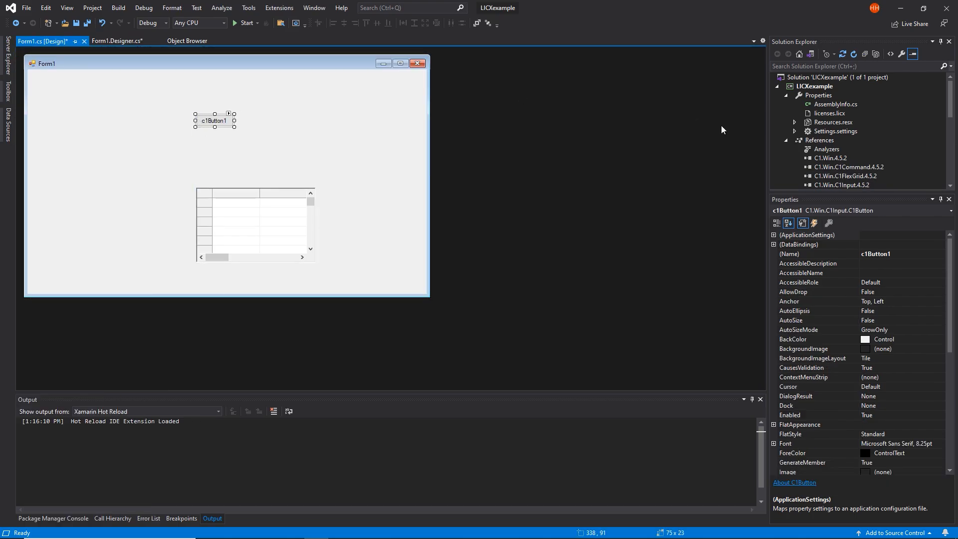
double_click(829, 113)
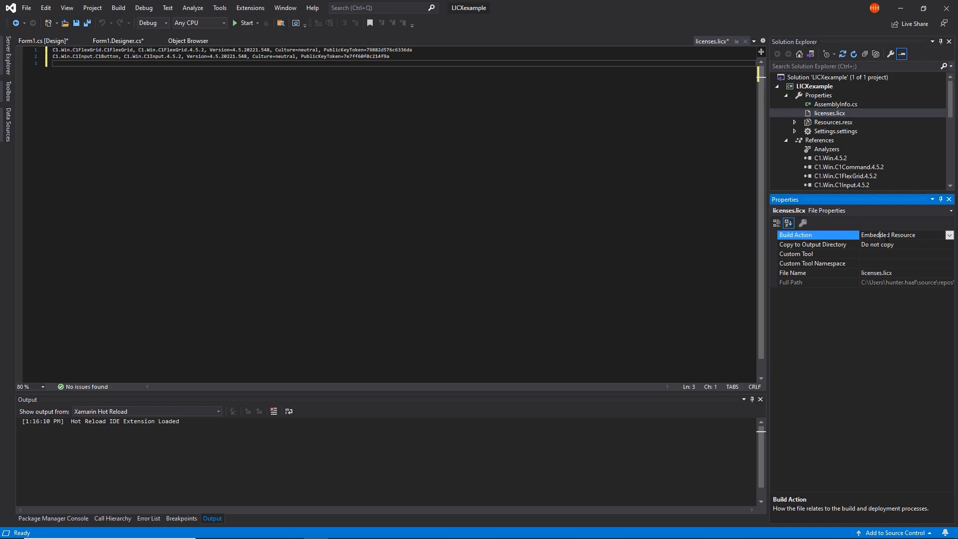
left_click(904, 234)
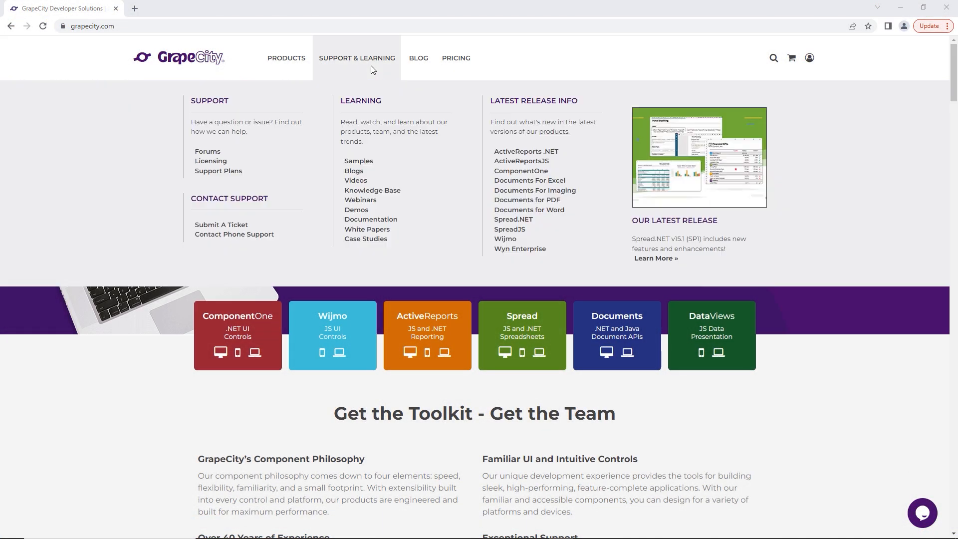
left_click(210, 161)
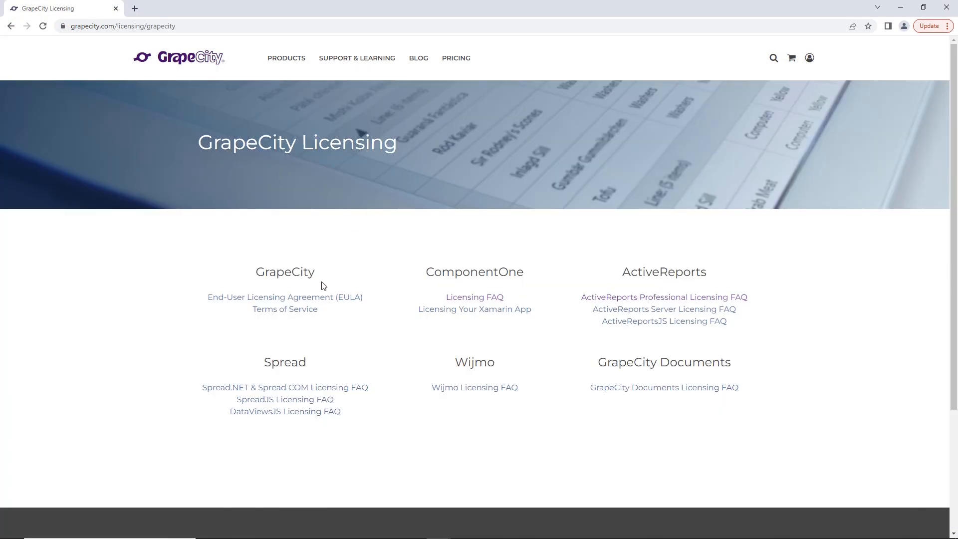
left_click(474, 298)
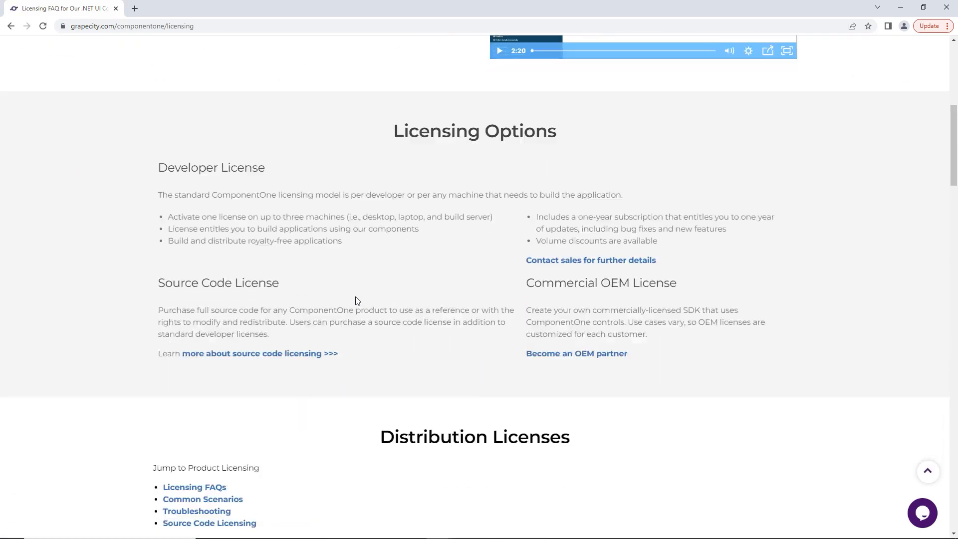
scroll("down", 3)
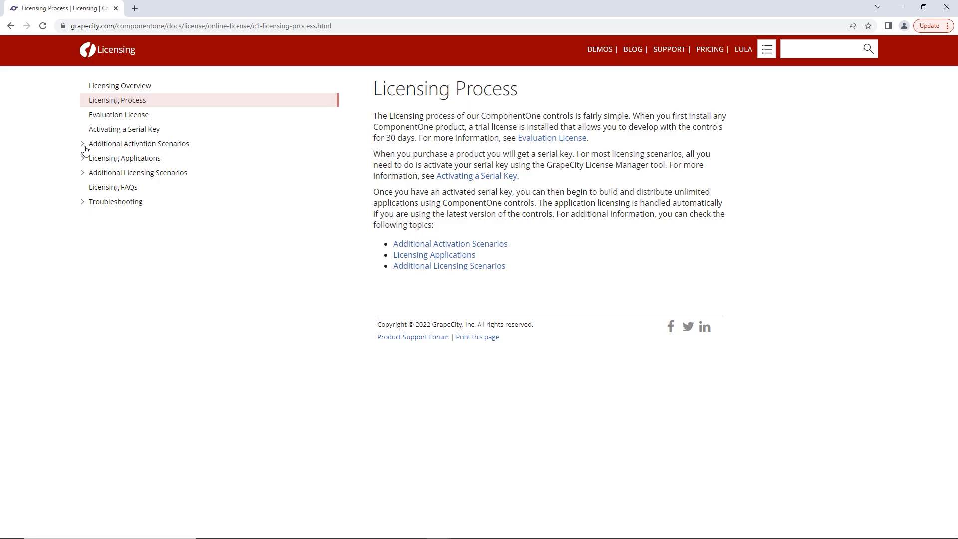
left_click(139, 143)
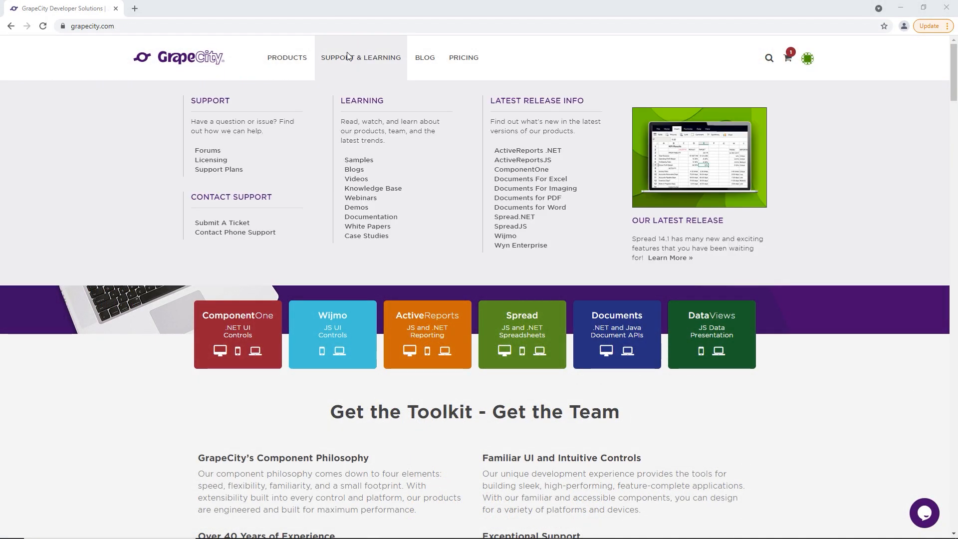
- Check My Support for open cases, then bring up the Contact Us page with regional offices
left_click(221, 222)
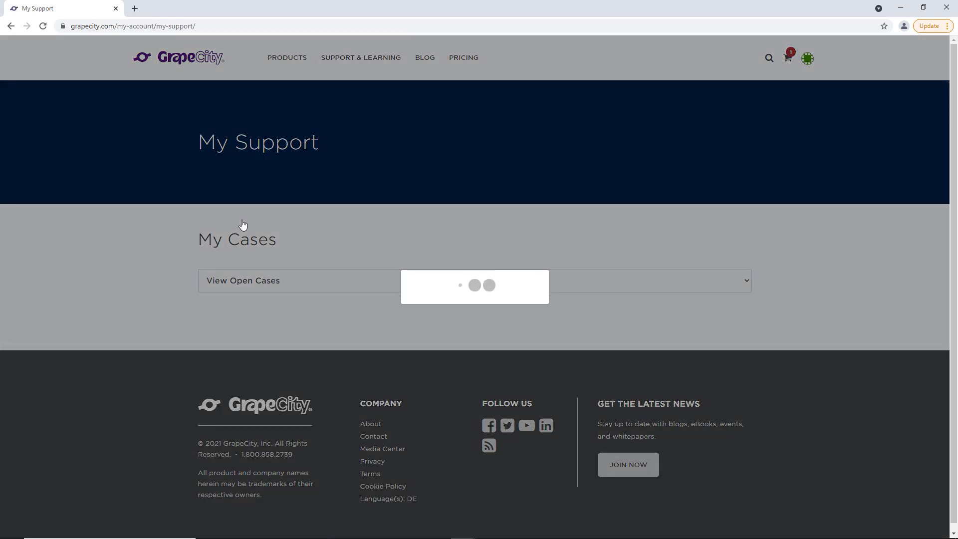
mouse_move(360, 57)
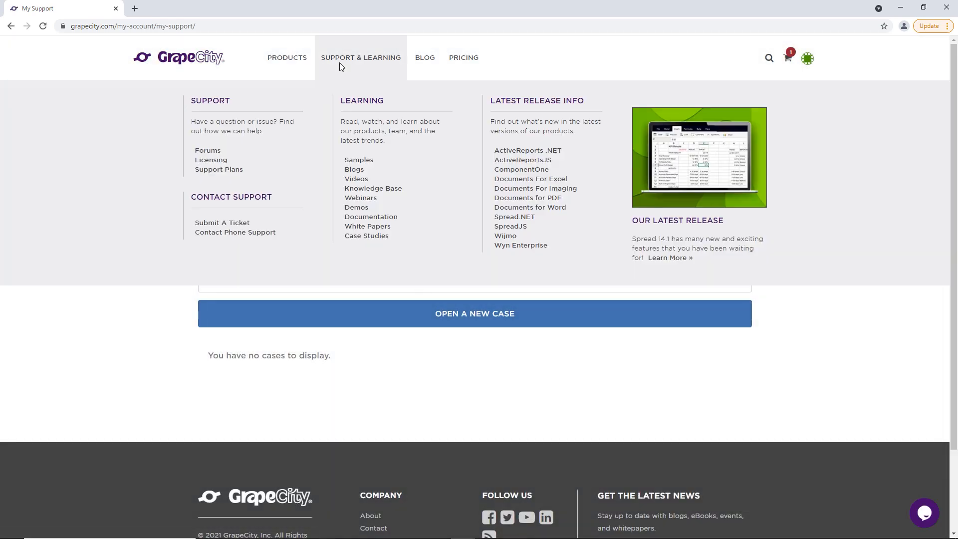
left_click(373, 528)
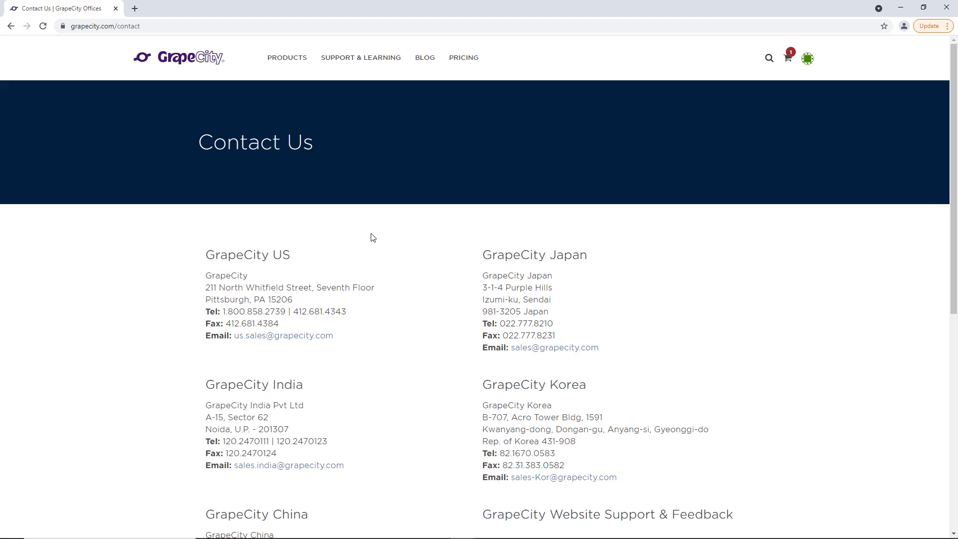
scroll("down", 3)
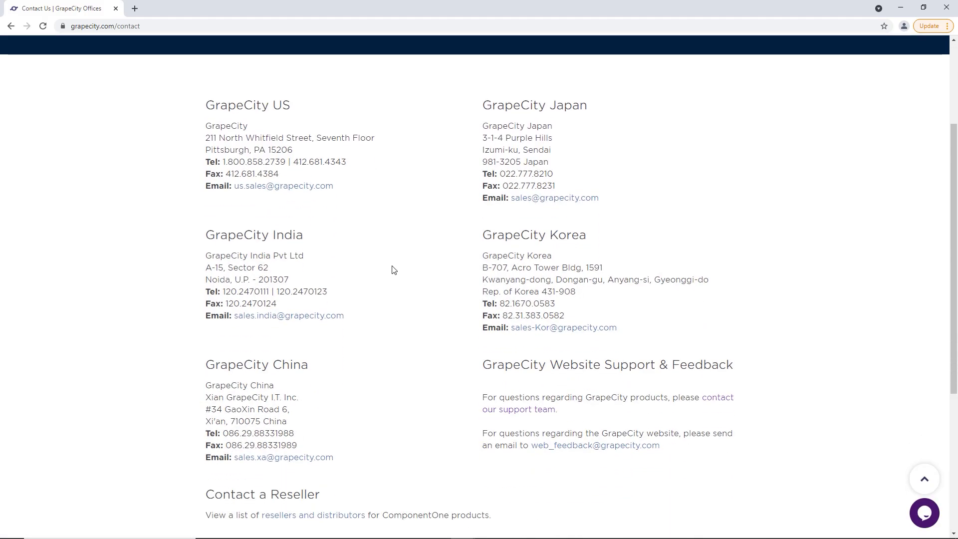